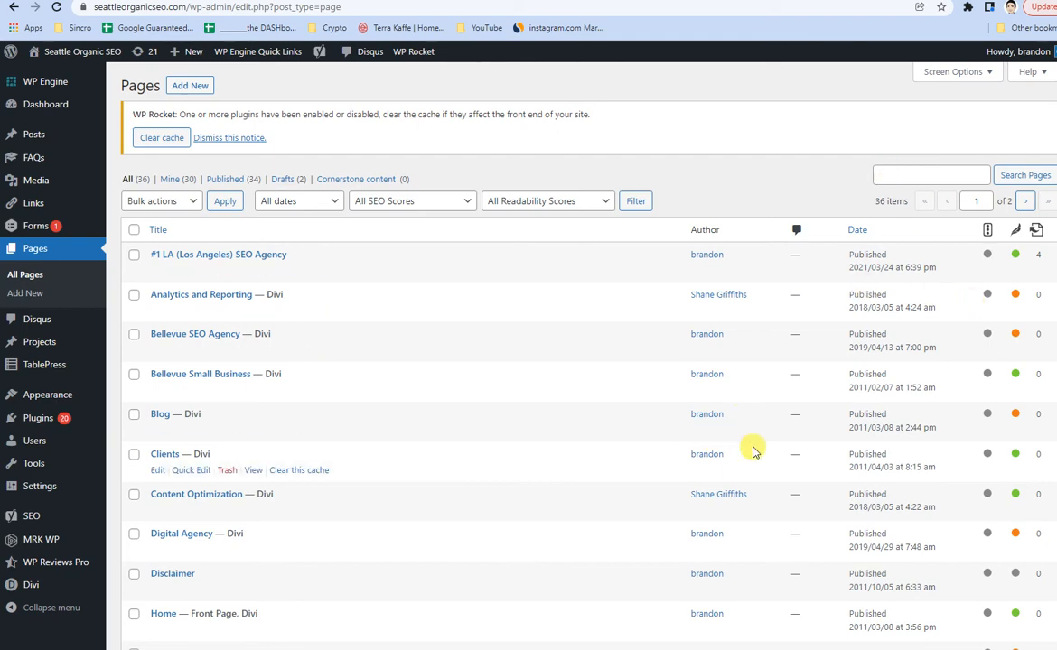
mouse_move(564, 221)
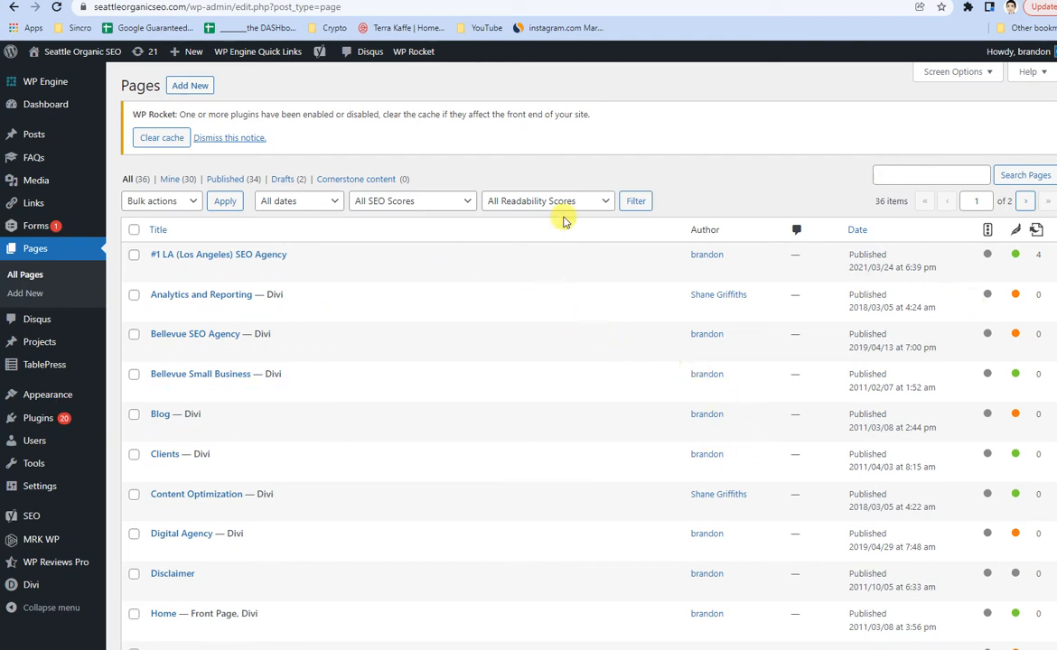
Scroll through the live 'Seattle's Best SEO Agency' home page to look it over
scroll(down, 3)
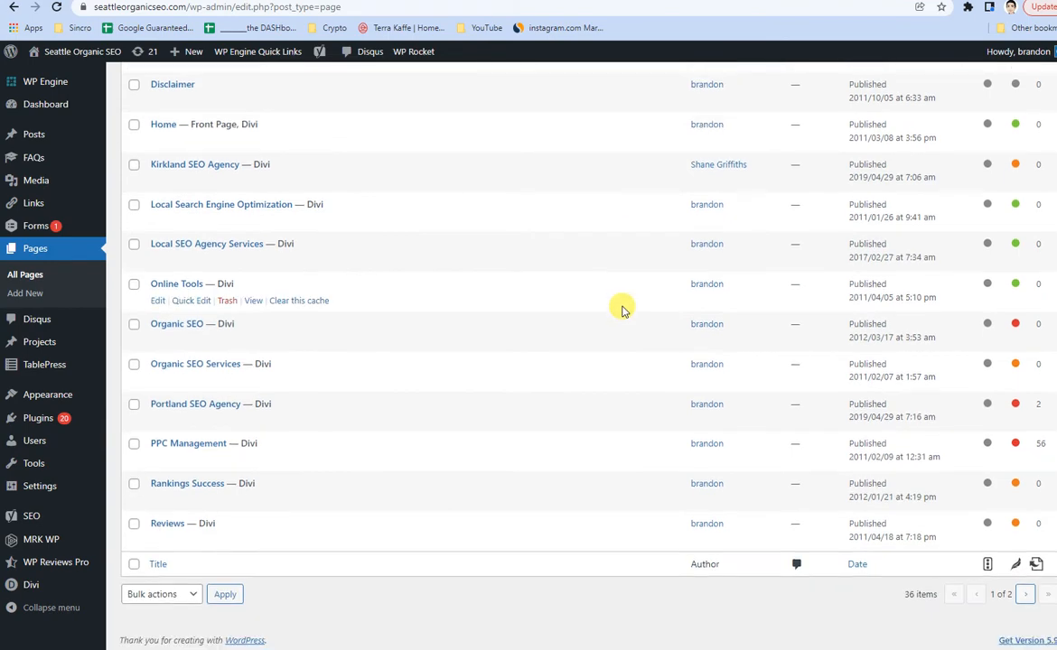
scroll(up, 3)
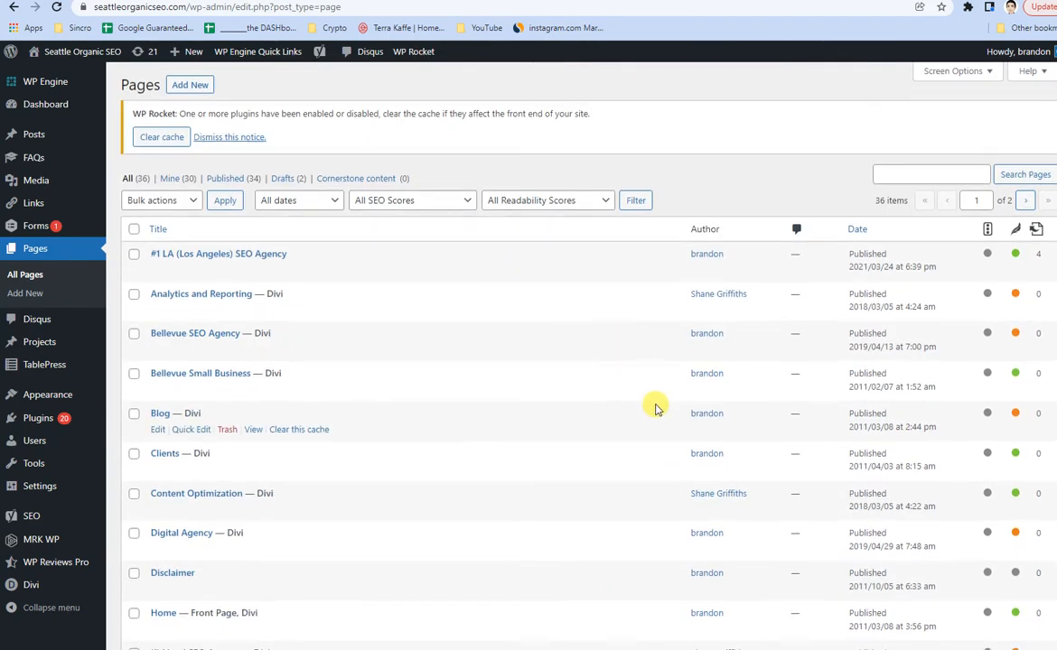
scroll(down, 3)
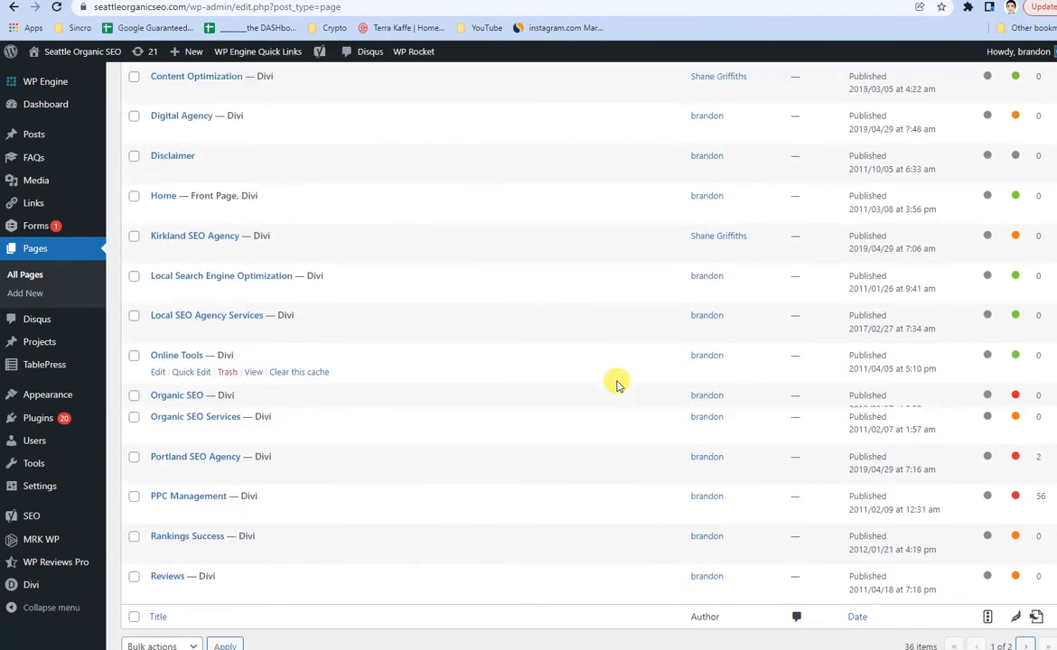
scroll(up, 3)
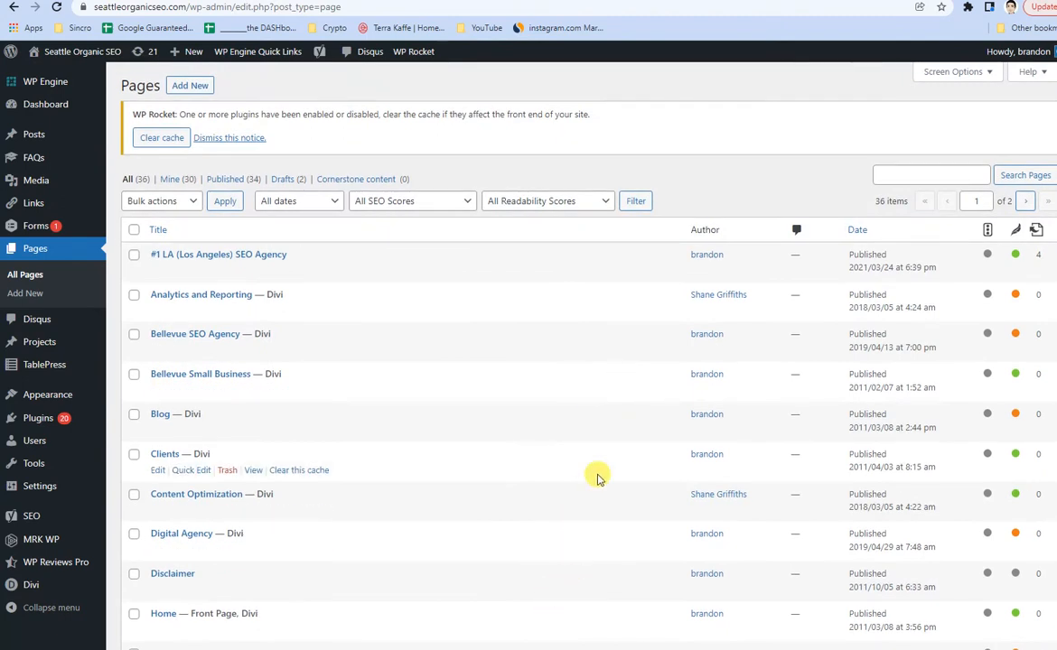
mouse_move(609, 440)
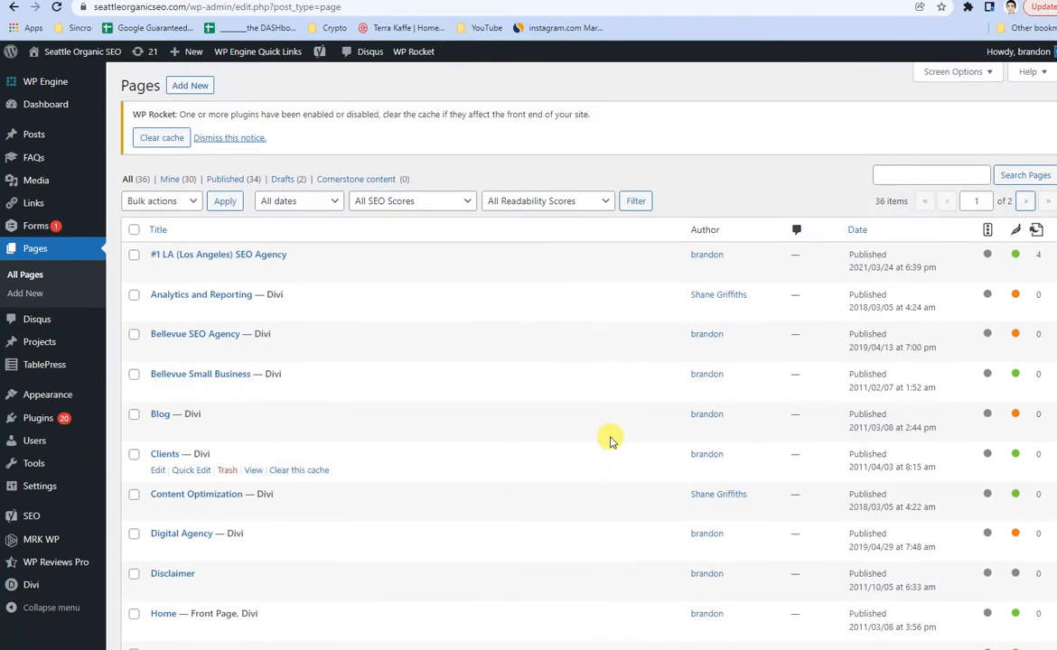
mouse_move(708, 414)
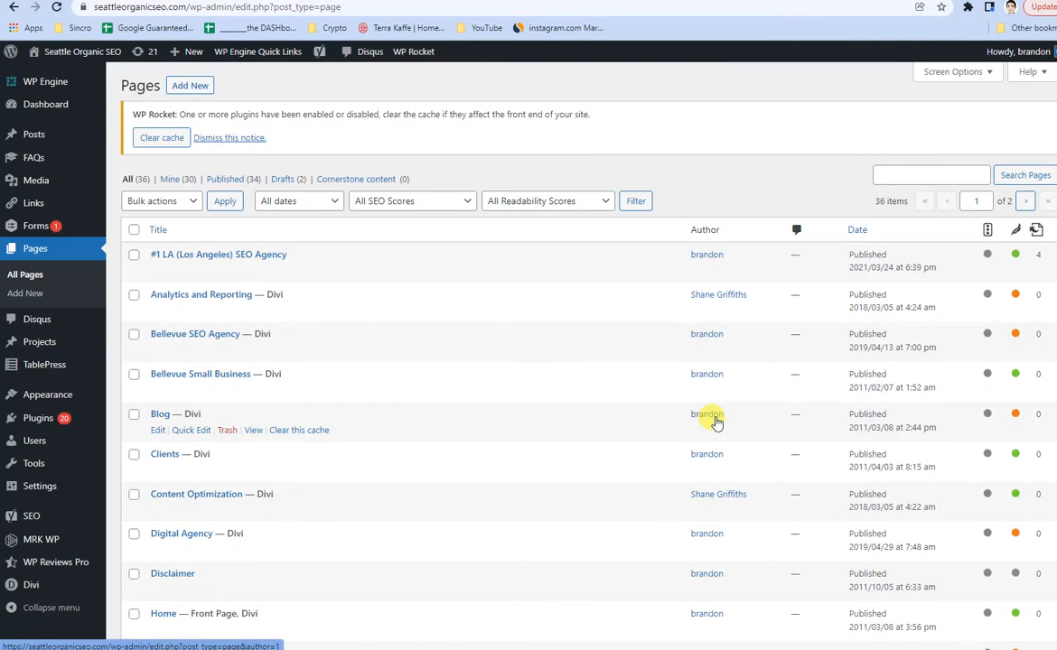
mouse_move(867, 26)
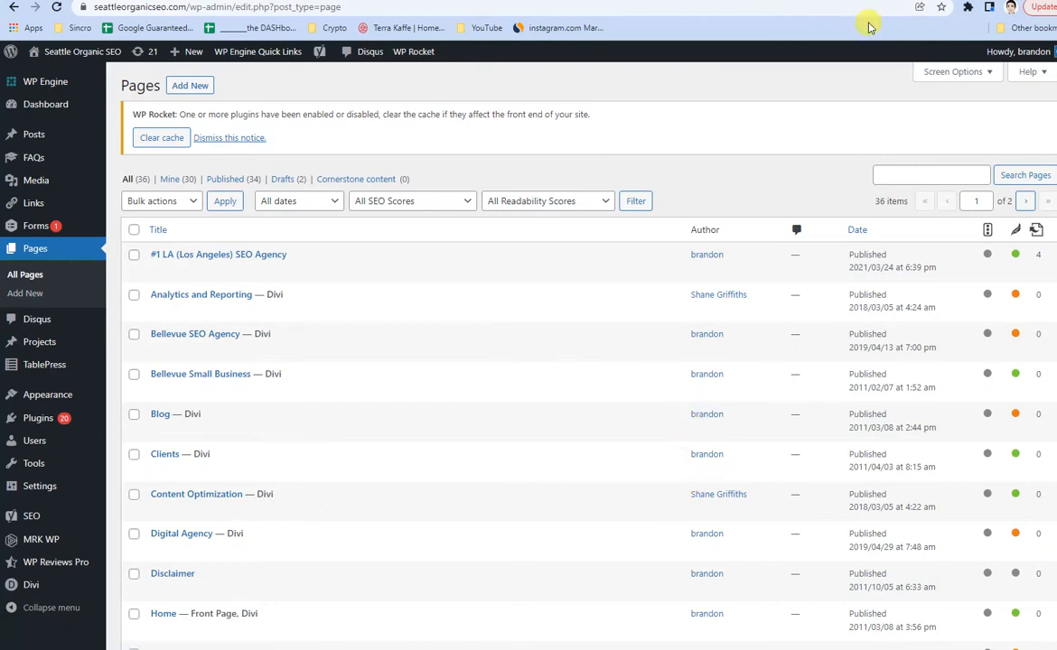
mouse_move(535, 554)
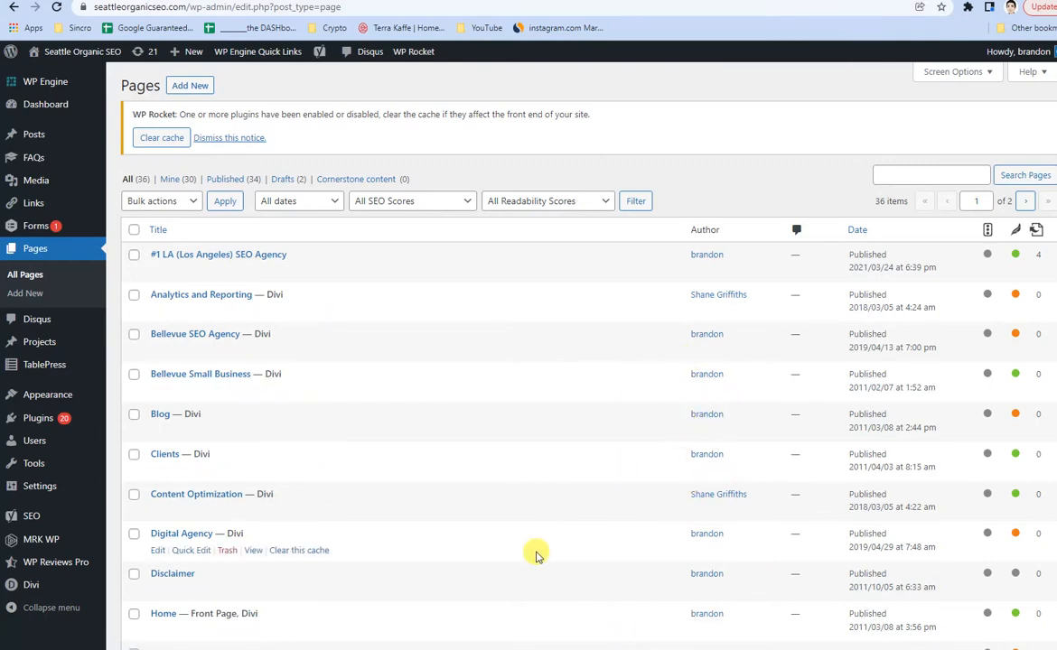
scroll(down, 3)
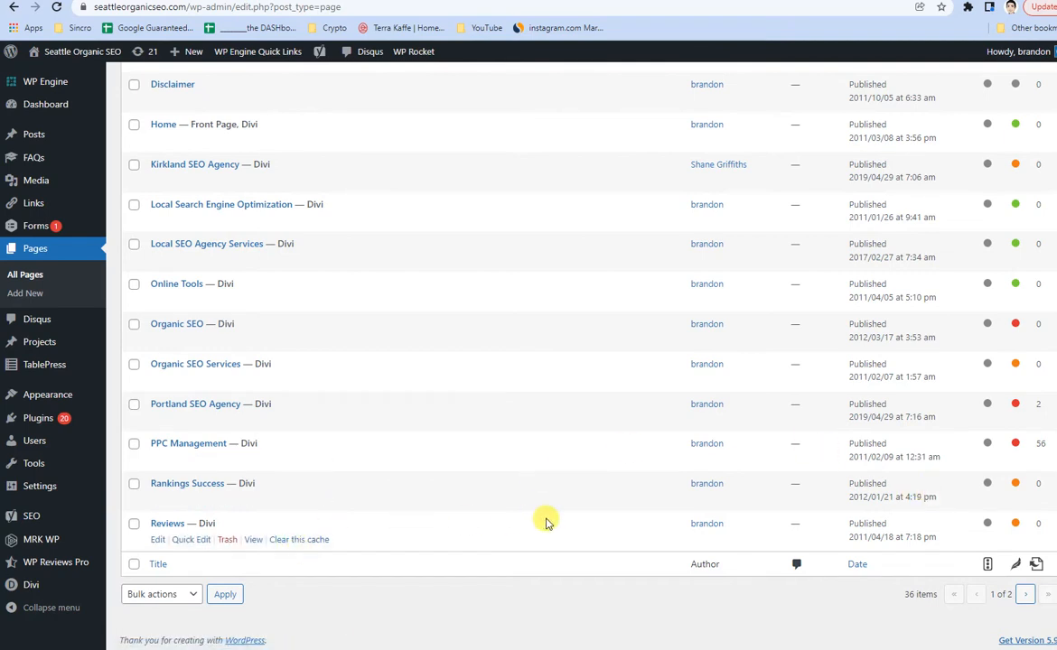
mouse_move(545, 522)
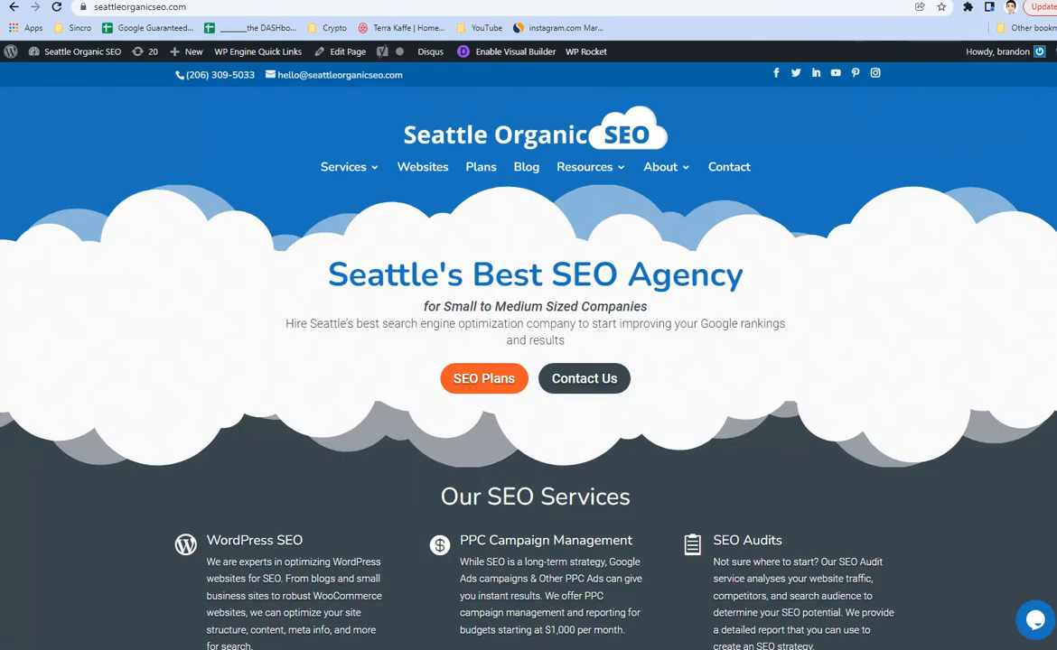
mouse_move(930, 324)
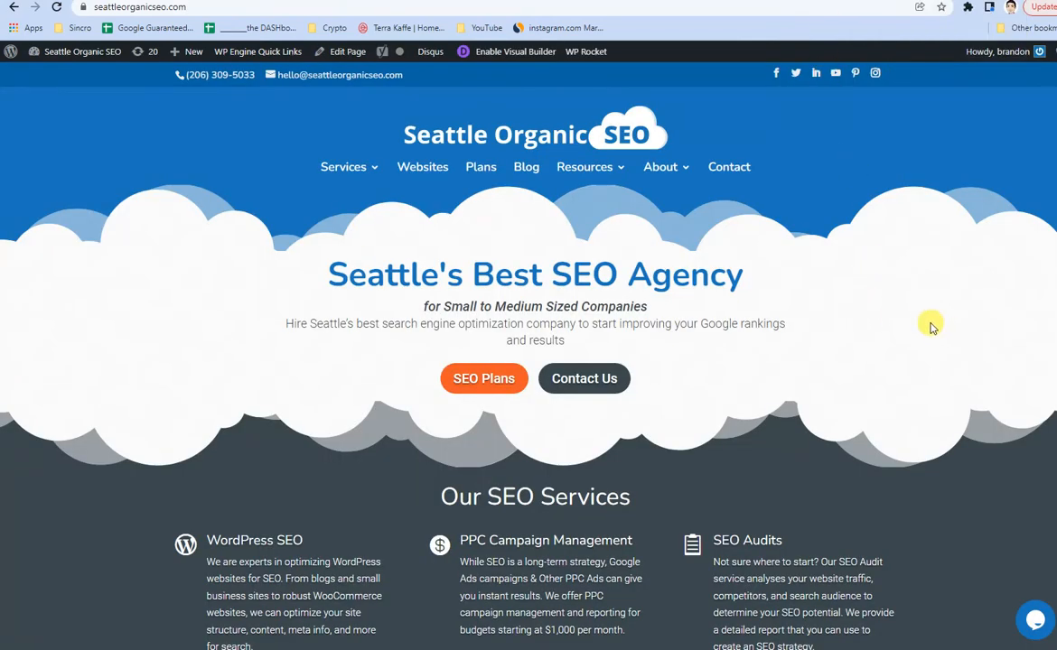
mouse_move(876, 325)
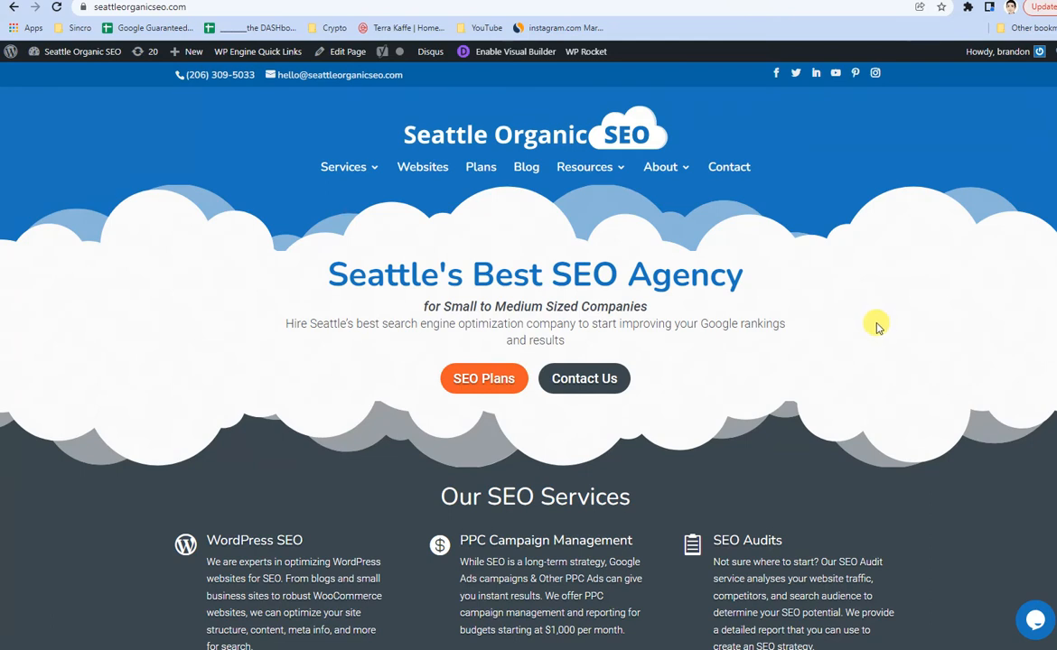
mouse_move(842, 376)
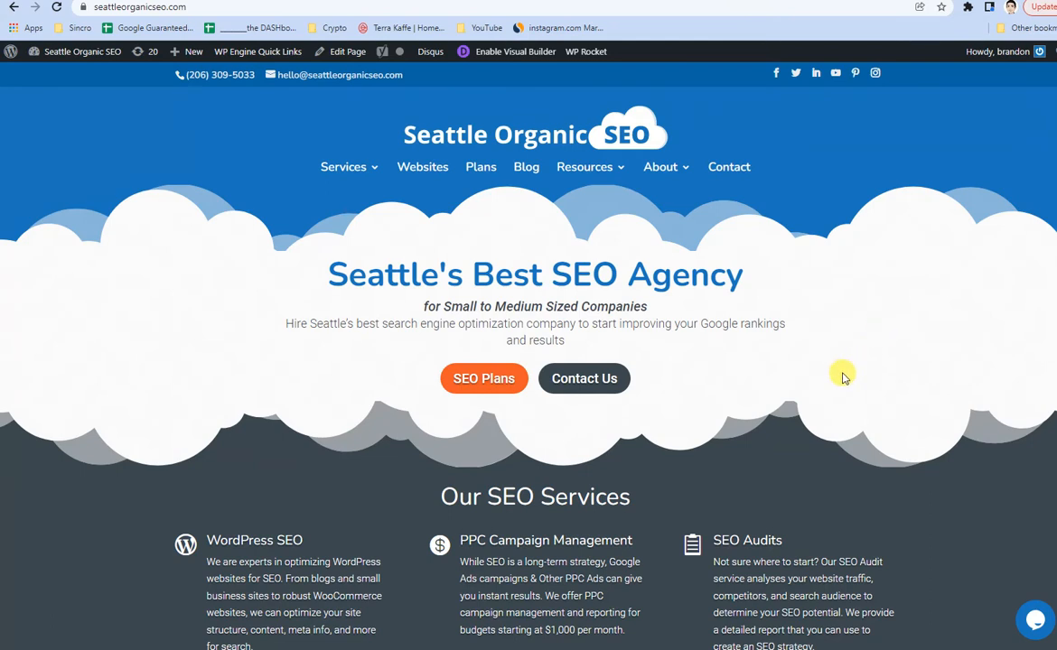
mouse_move(99, 411)
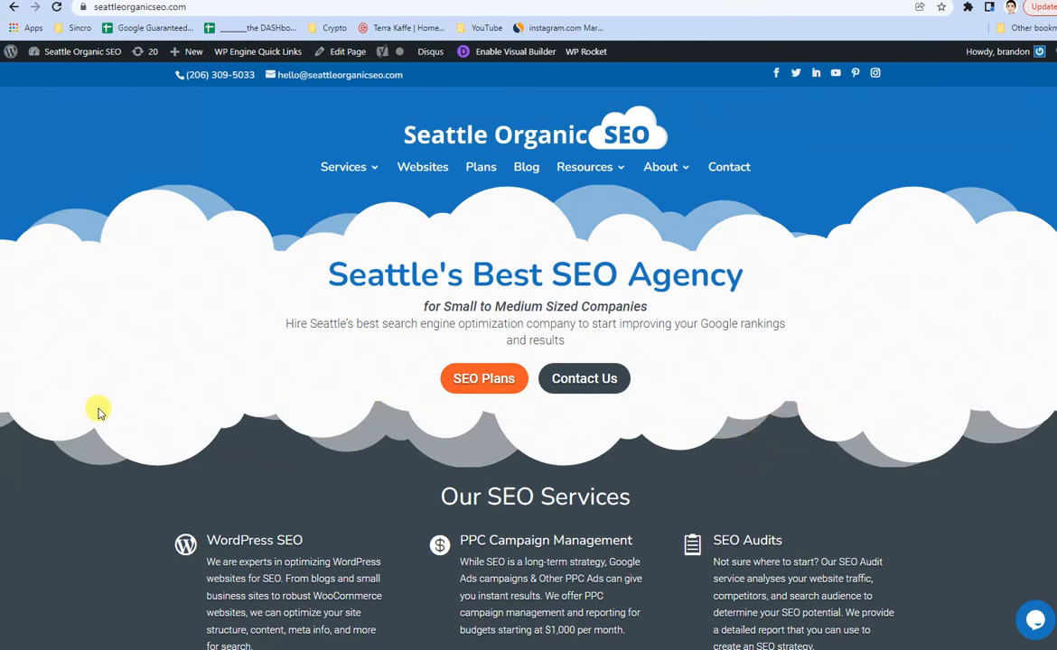
mouse_move(117, 399)
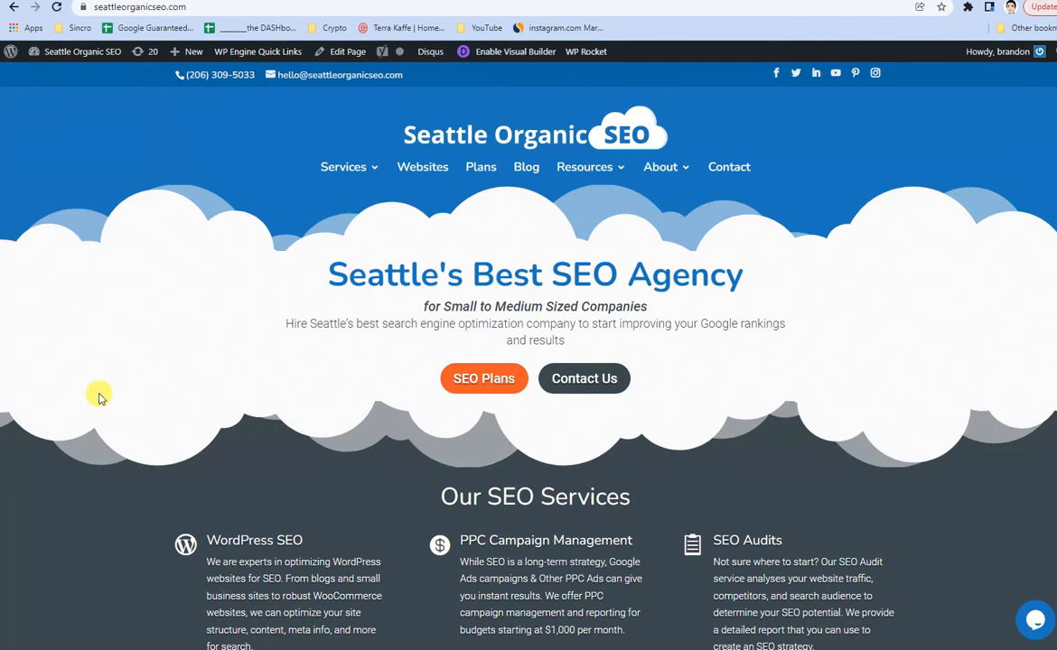
View the home page source and search 'canon' to find the /blog canonical link
right_click(185, 298)
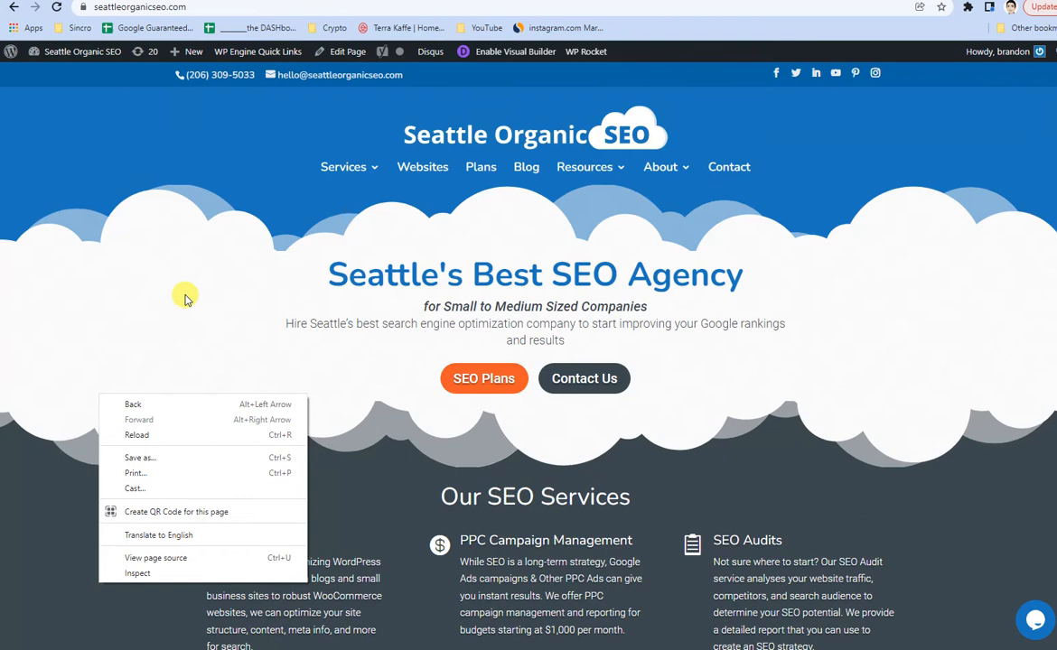
mouse_move(187, 557)
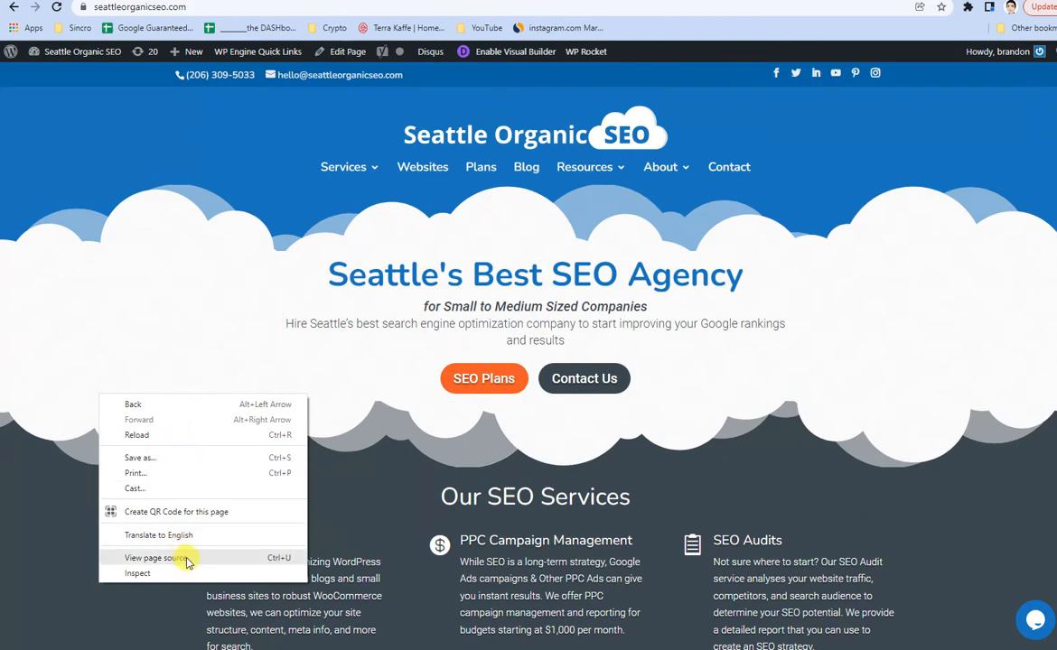
click(156, 557)
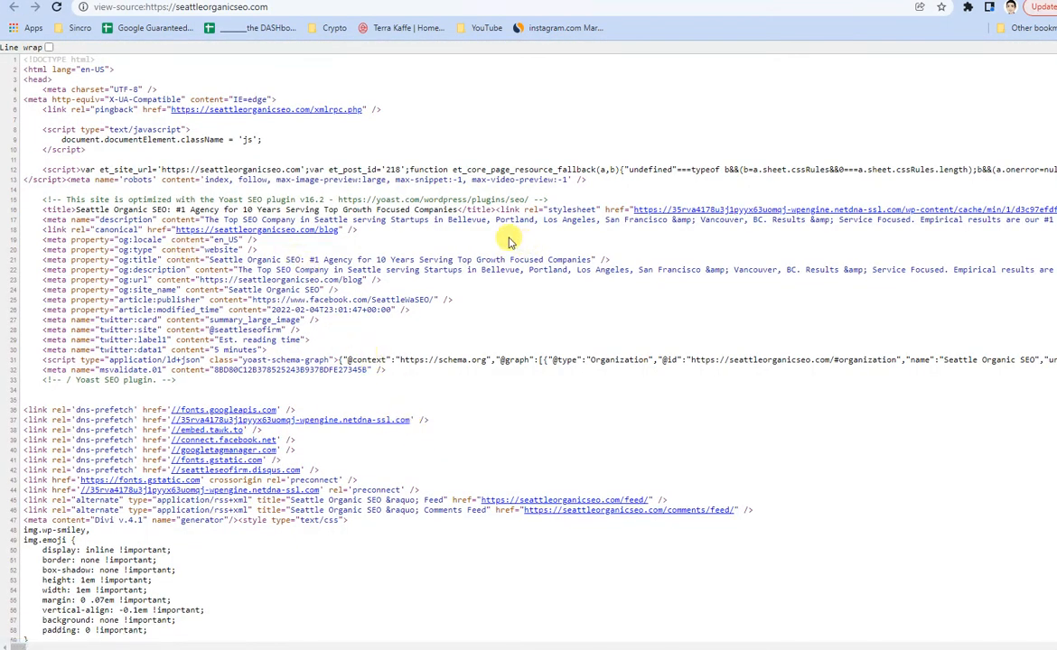
text(canon)
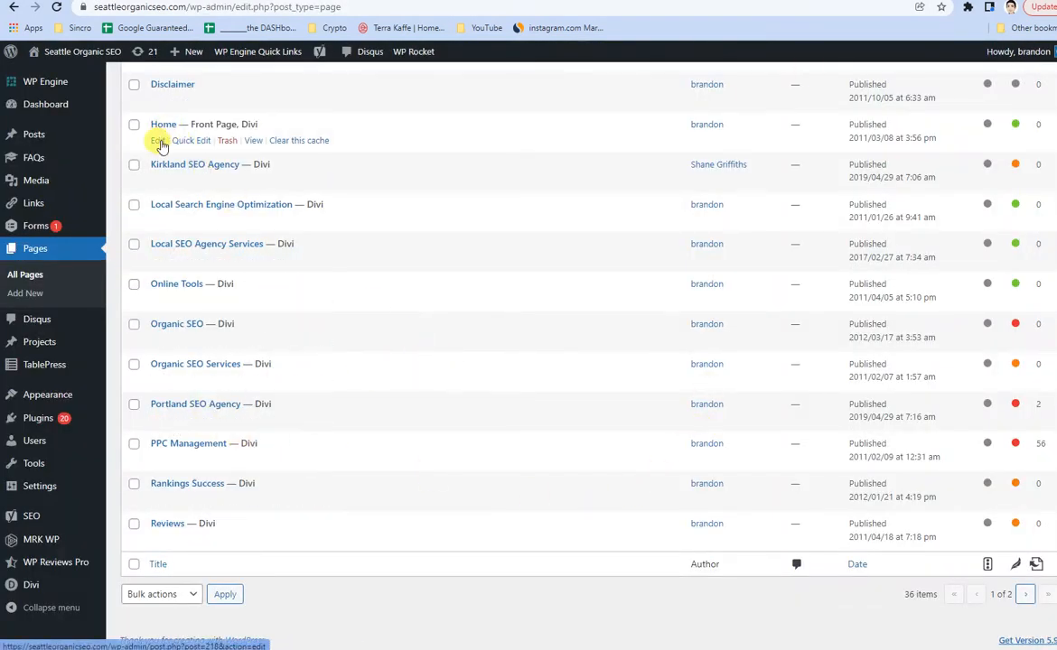
Edit the Home page from the All Pages list
click(158, 140)
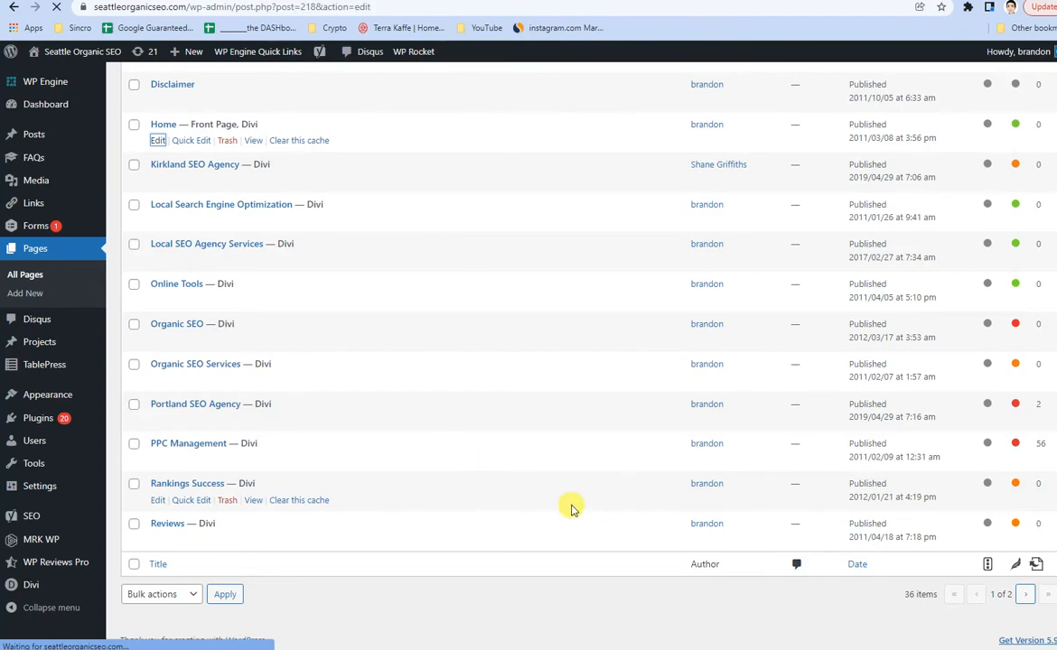
click(164, 124)
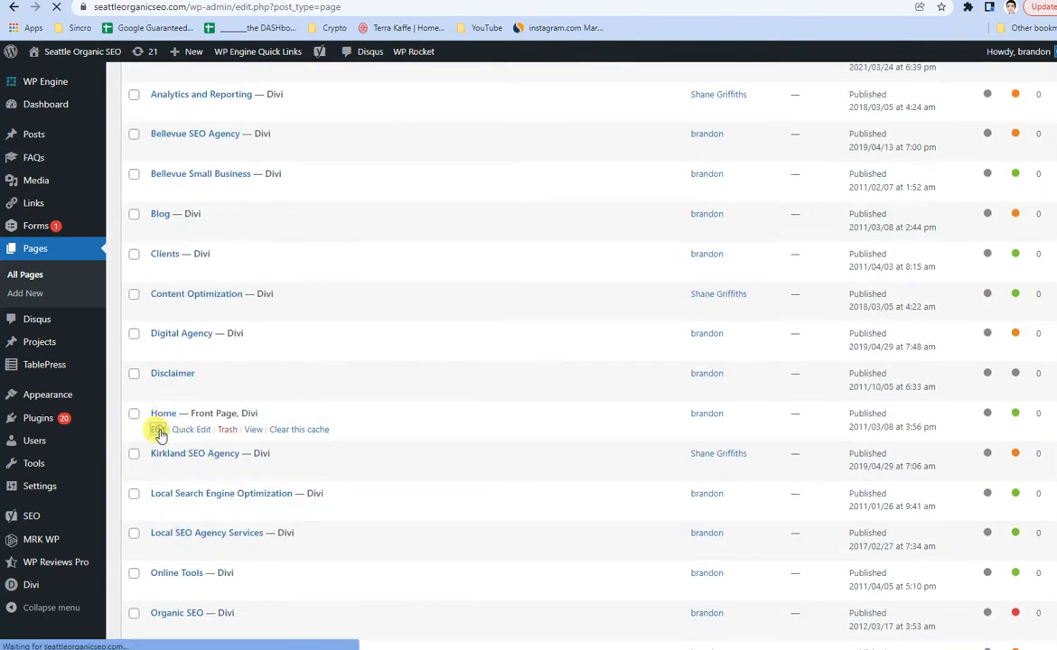
click(158, 428)
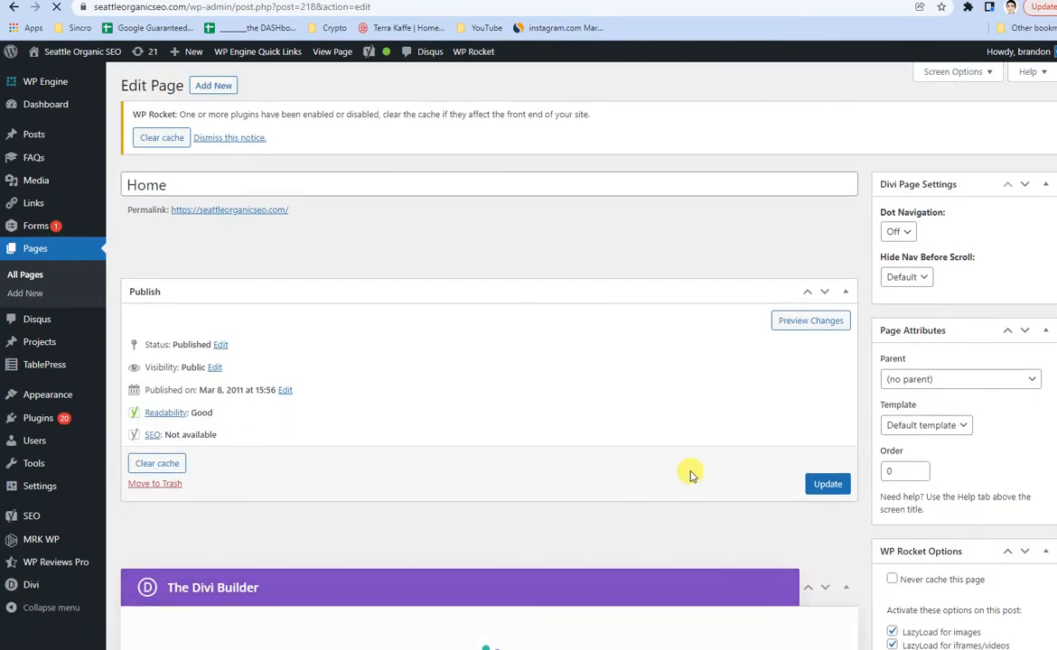
Scroll to the Yoast SEO Advanced section showing the /blog canonical URL
scroll(down, 3)
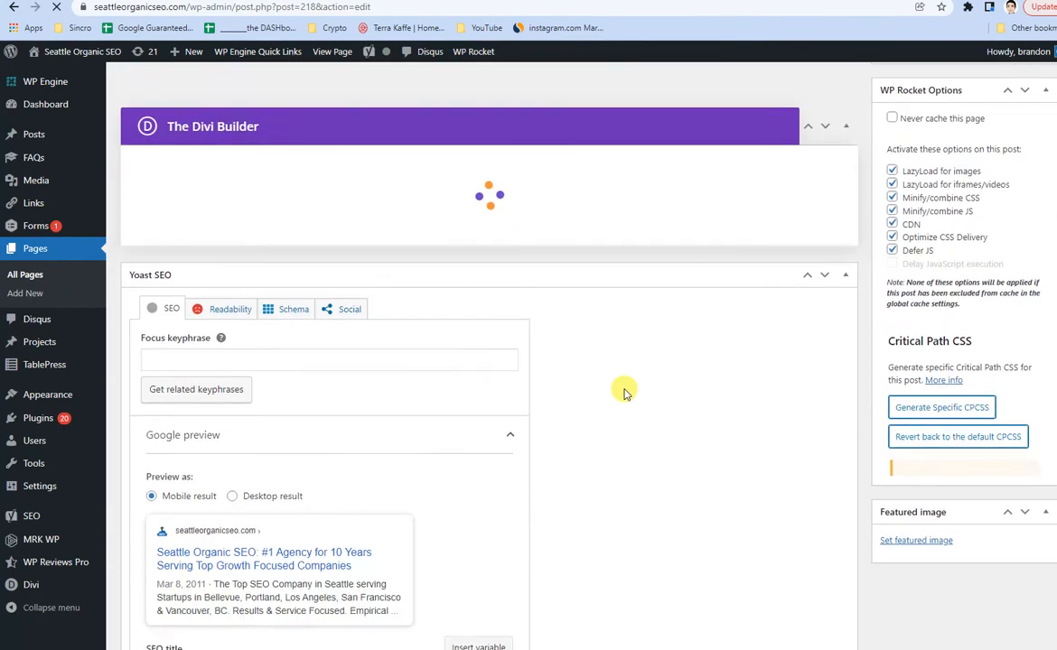
scroll(down, 3)
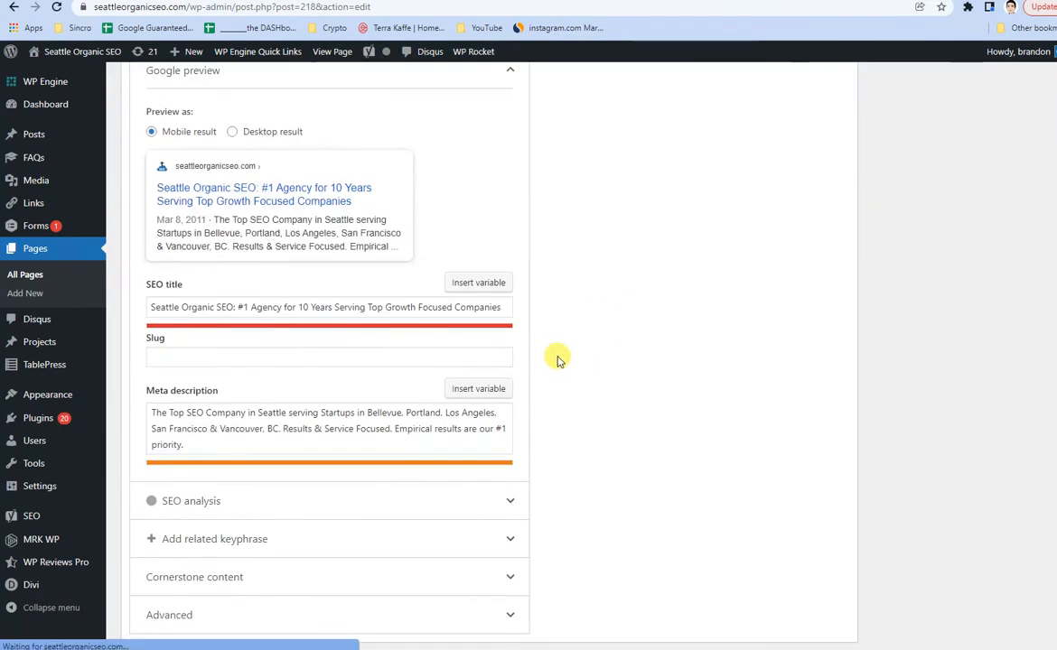
scroll(up, 3)
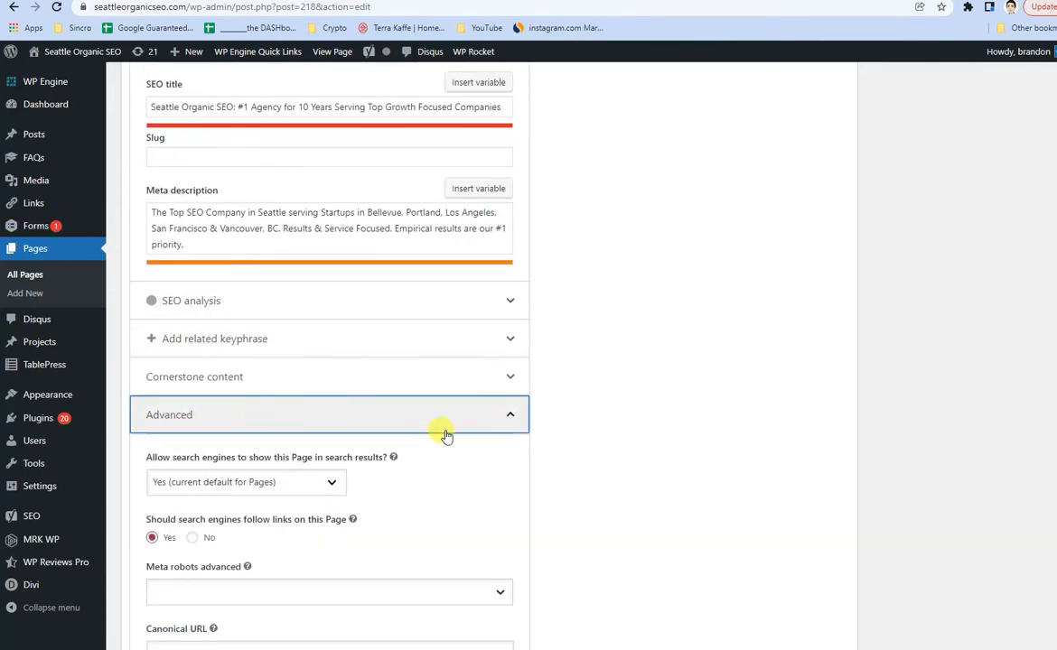
scroll(down, 3)
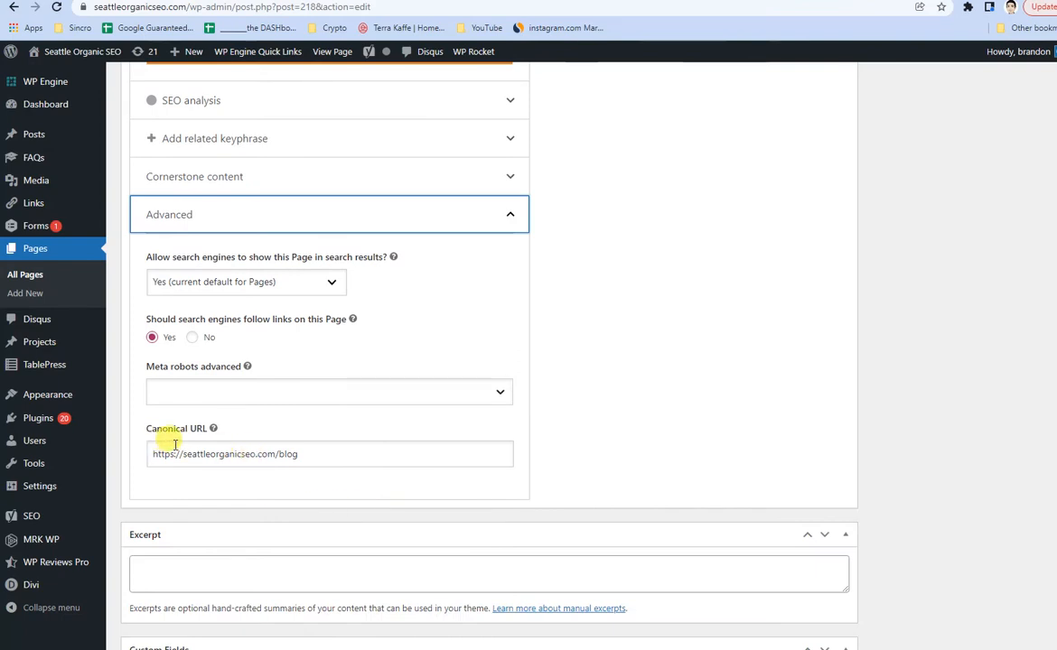
click(280, 454)
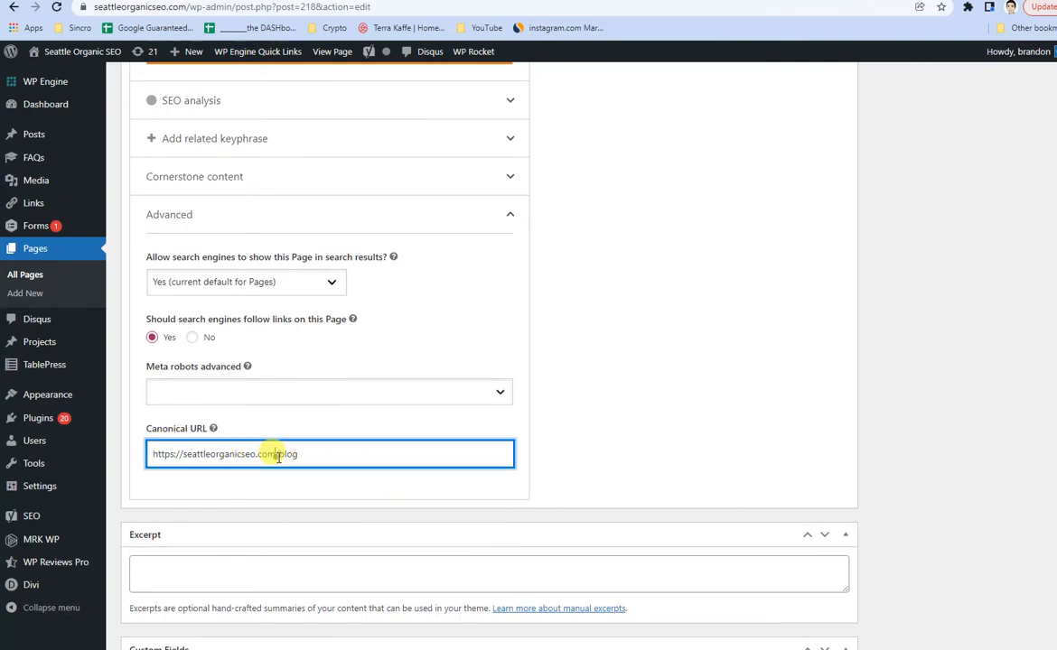
text(https://seattleorganicseo.com)
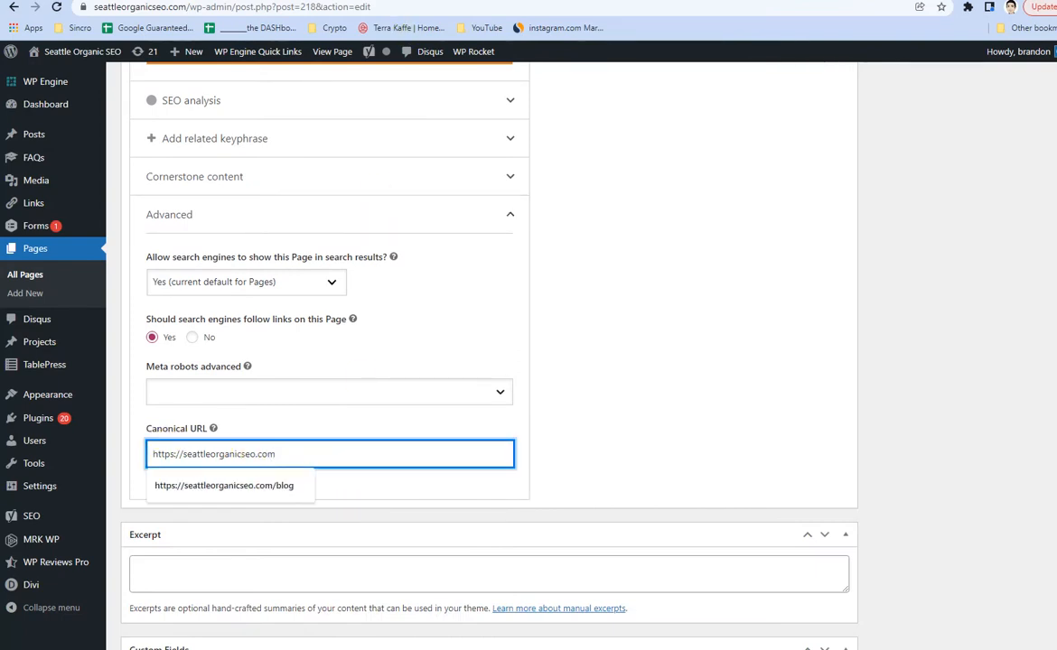
click(559, 464)
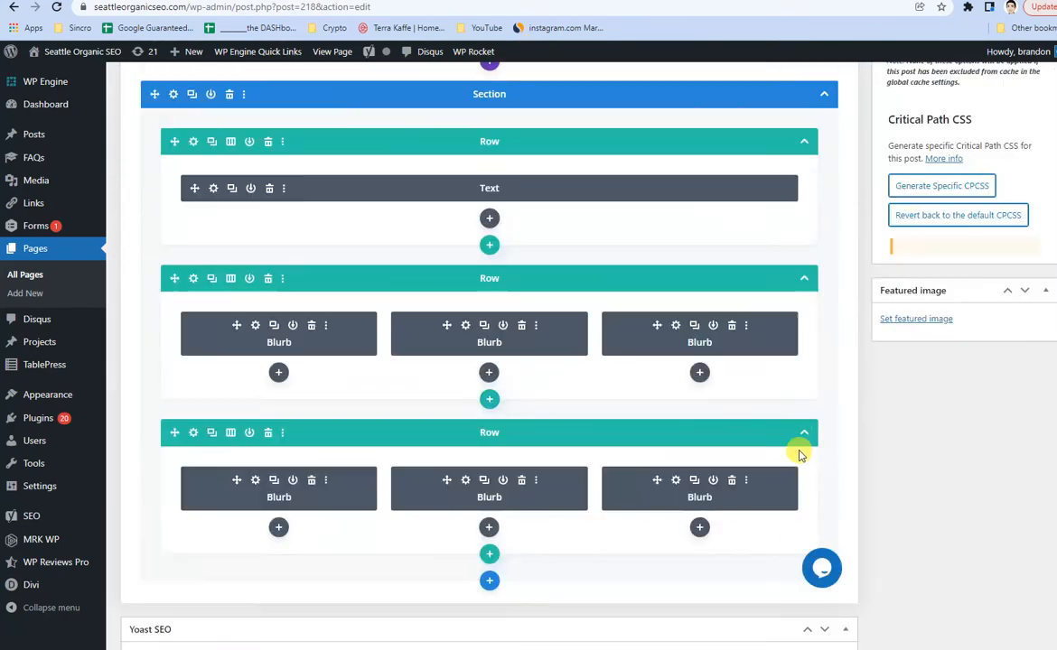
Update the Home page to publish the new canonical URL
scroll(up, 3)
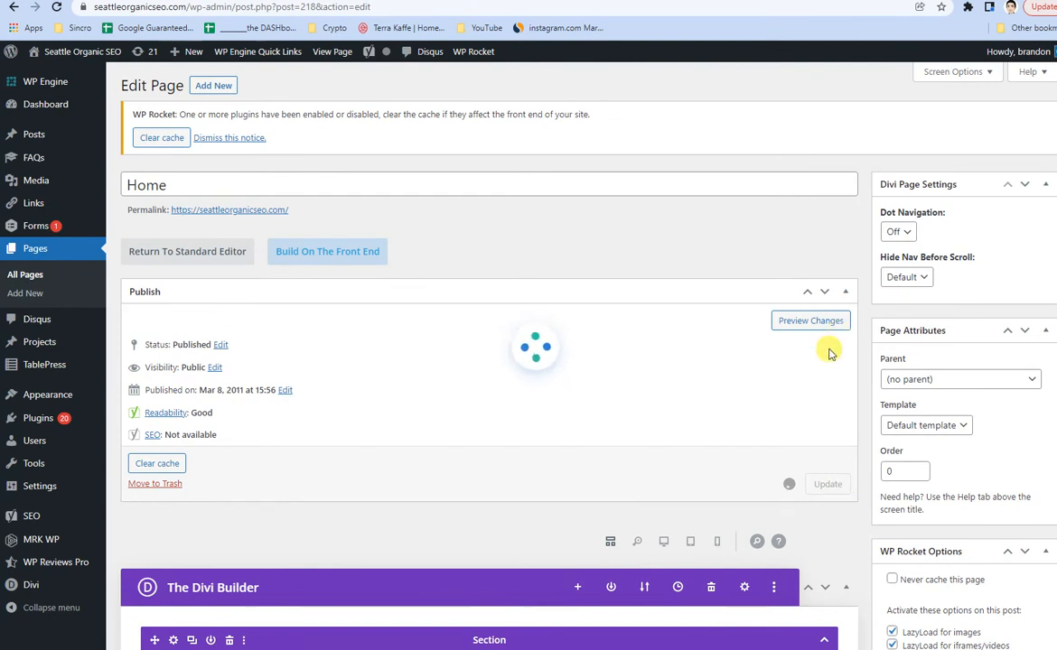
mouse_move(549, 373)
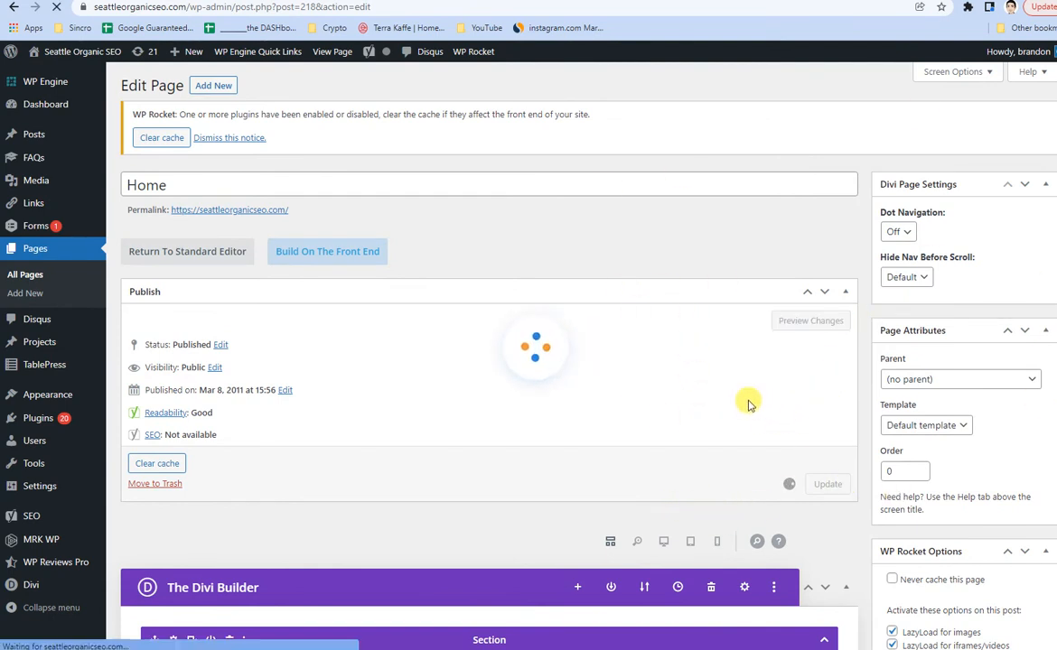
mouse_move(657, 379)
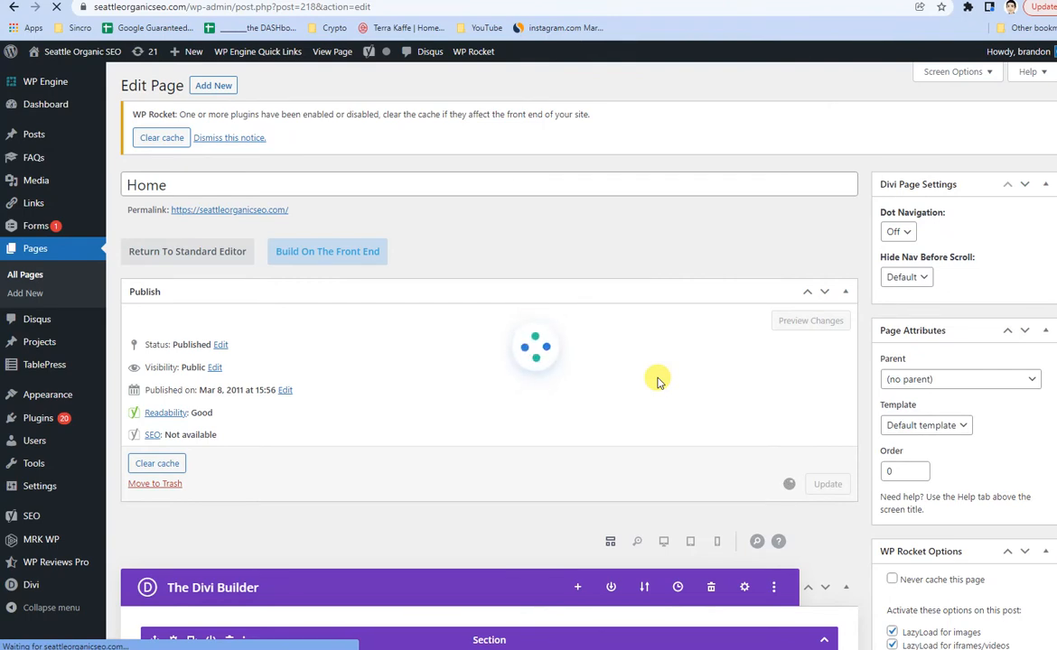
mouse_move(789, 383)
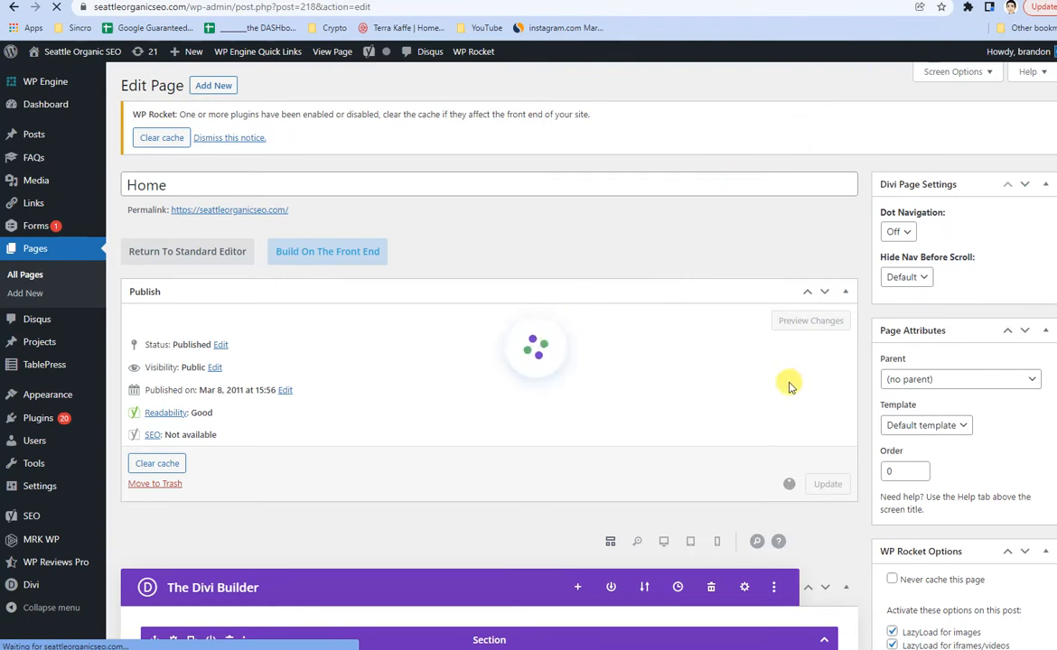
scroll(down, 3)
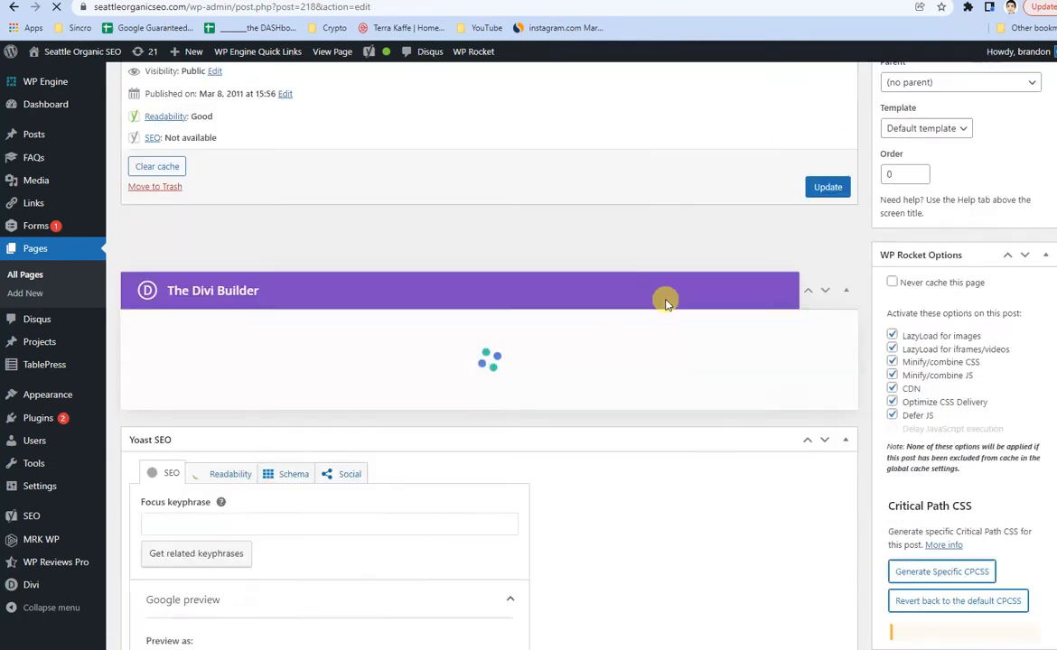
Scroll to confirm the saved canonical URL reads the root domain
scroll(down, 3)
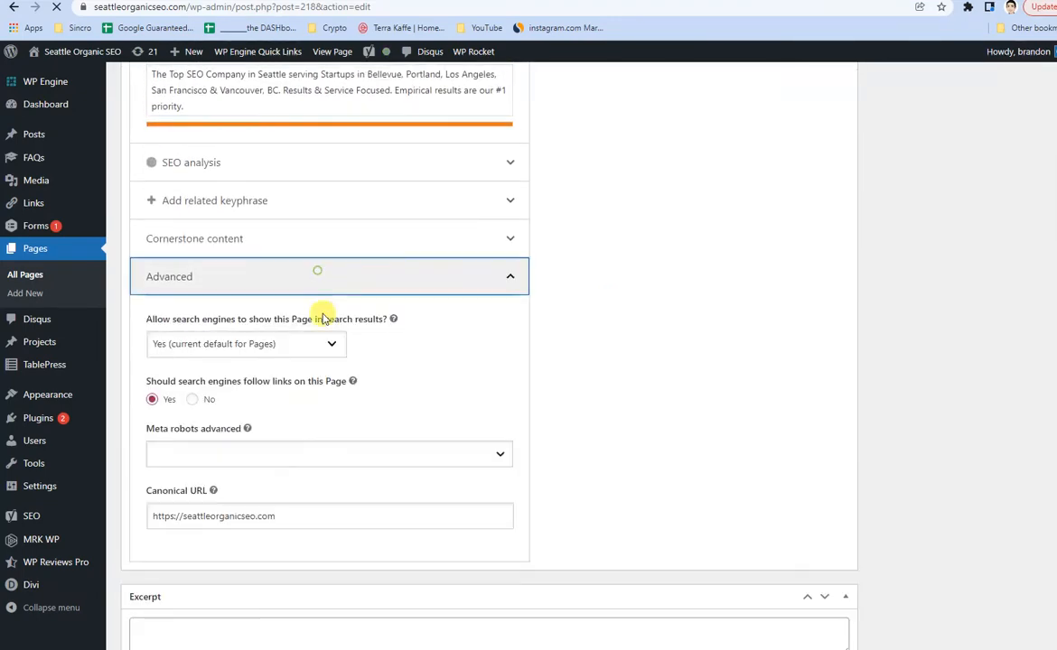
mouse_move(253, 537)
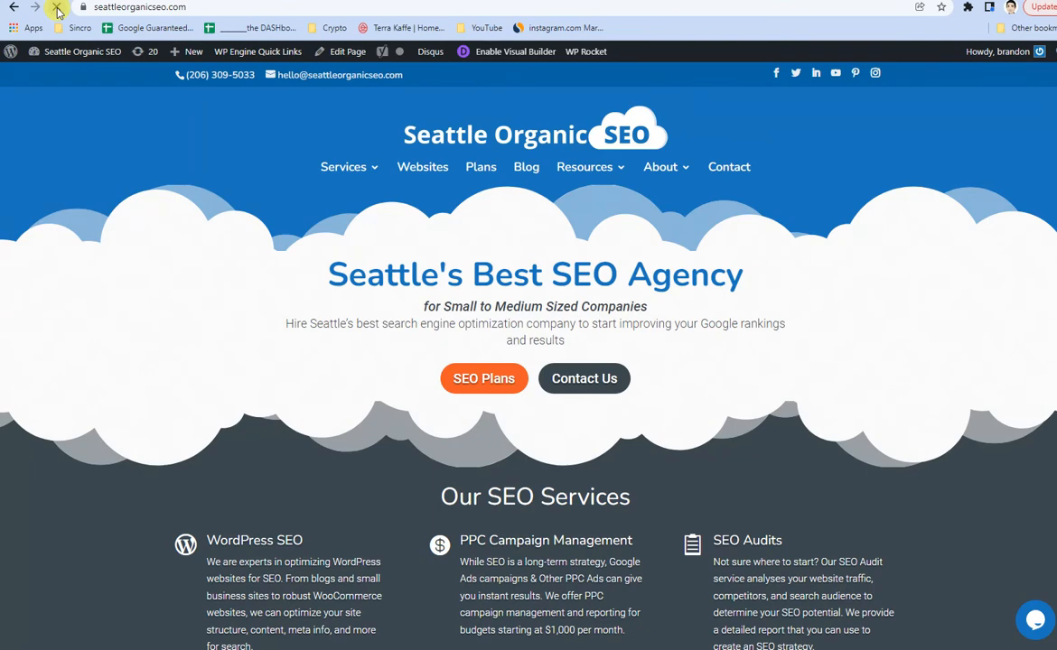
Reload the live home page and return to the Home page editor
click(56, 10)
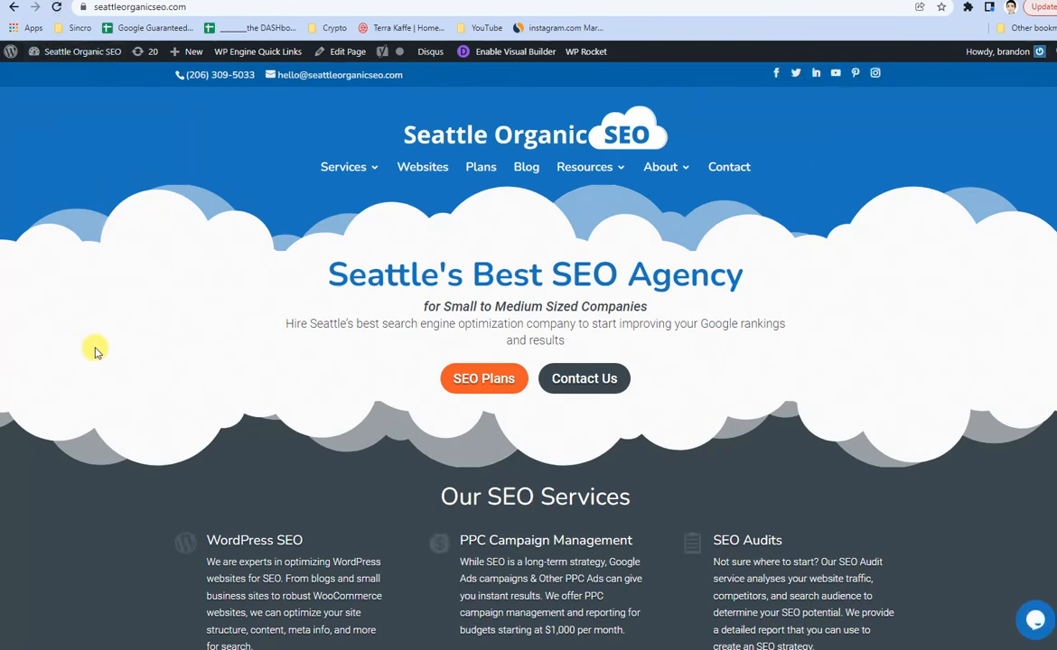
key(ctrl+u)
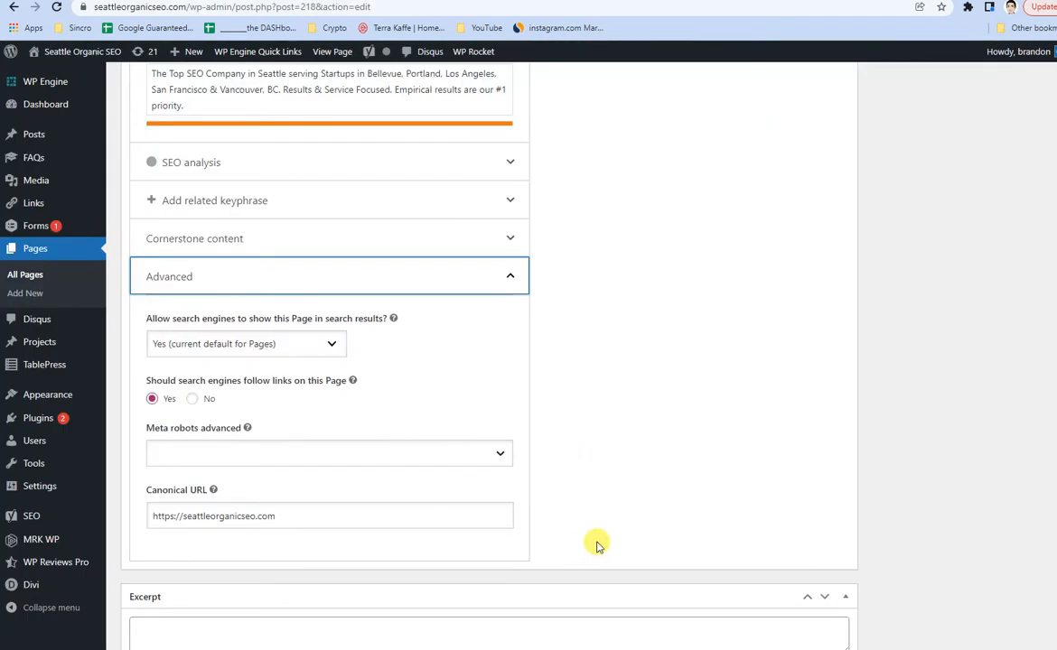
mouse_move(664, 469)
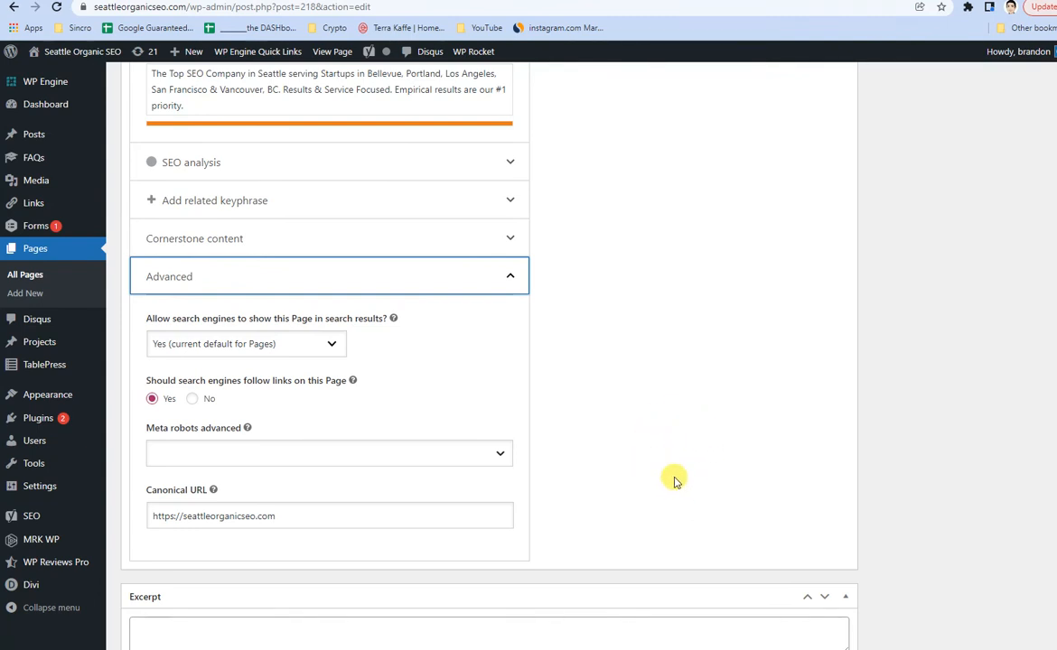
mouse_move(650, 385)
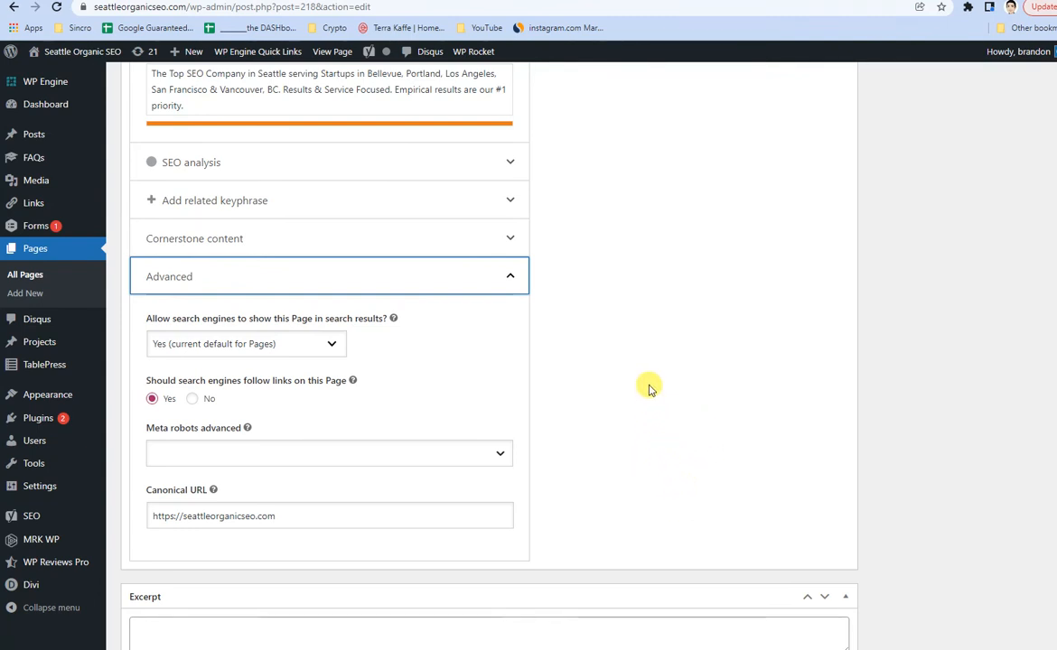
mouse_move(726, 427)
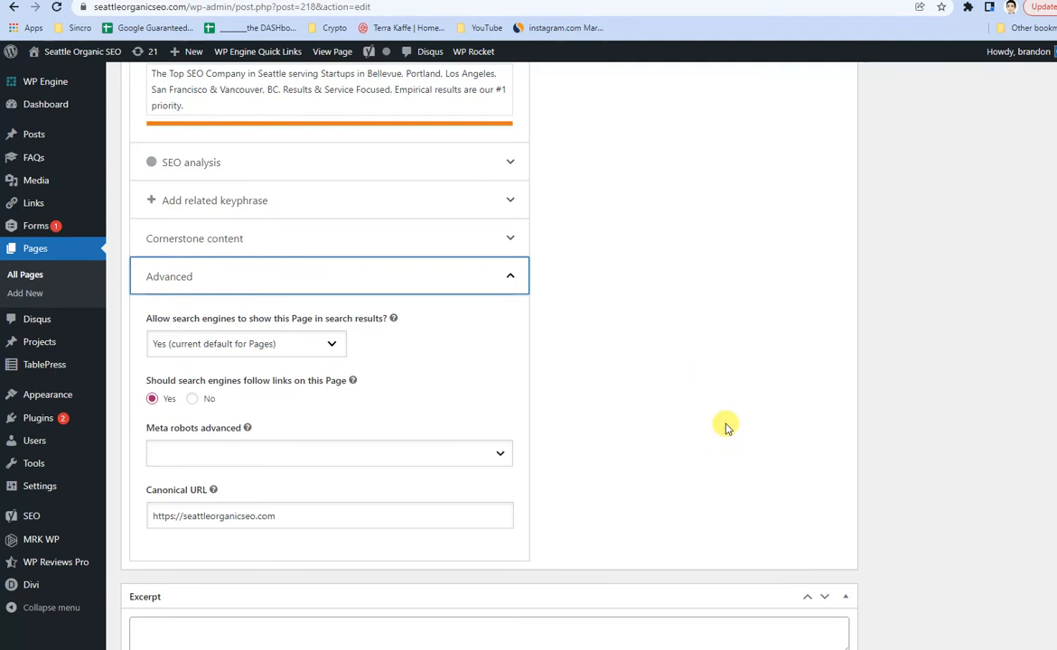
mouse_move(851, 382)
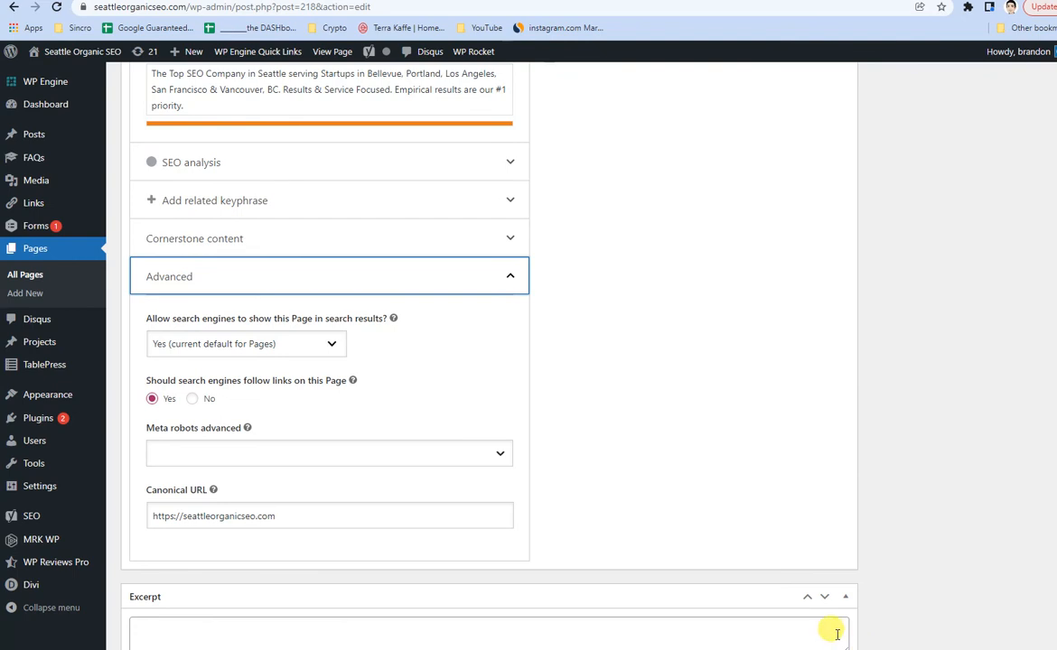
mouse_move(706, 368)
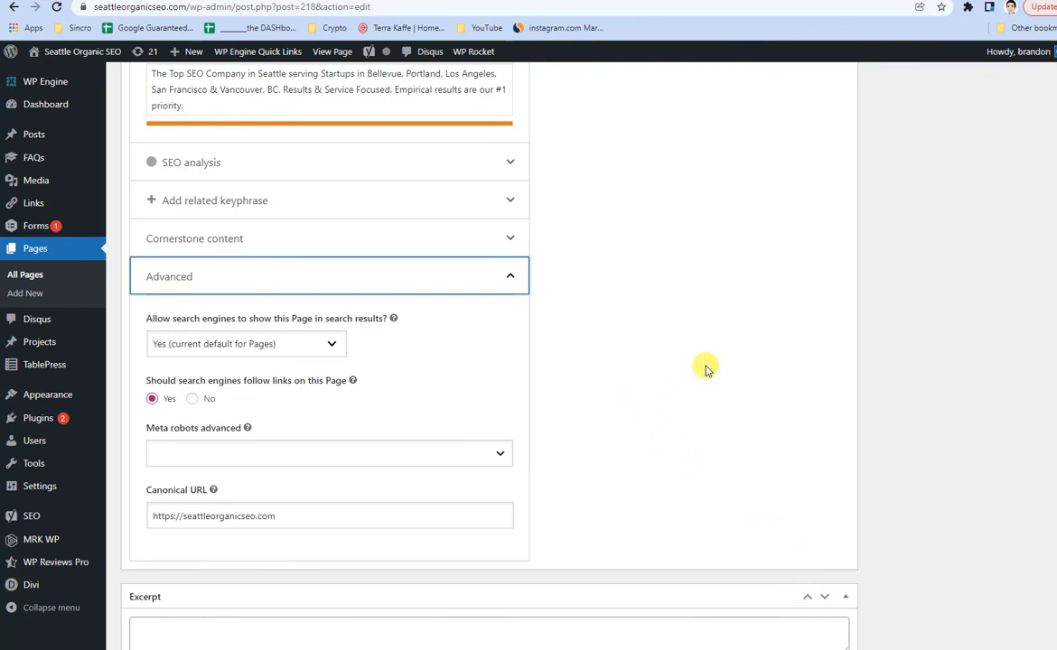
mouse_move(879, 429)
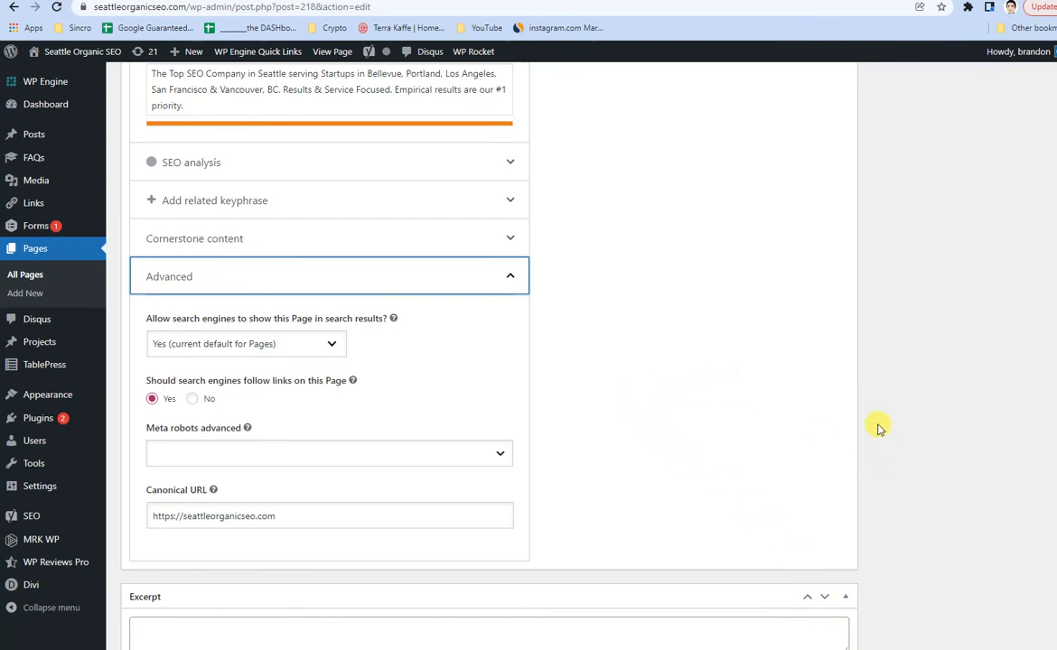
mouse_move(737, 431)
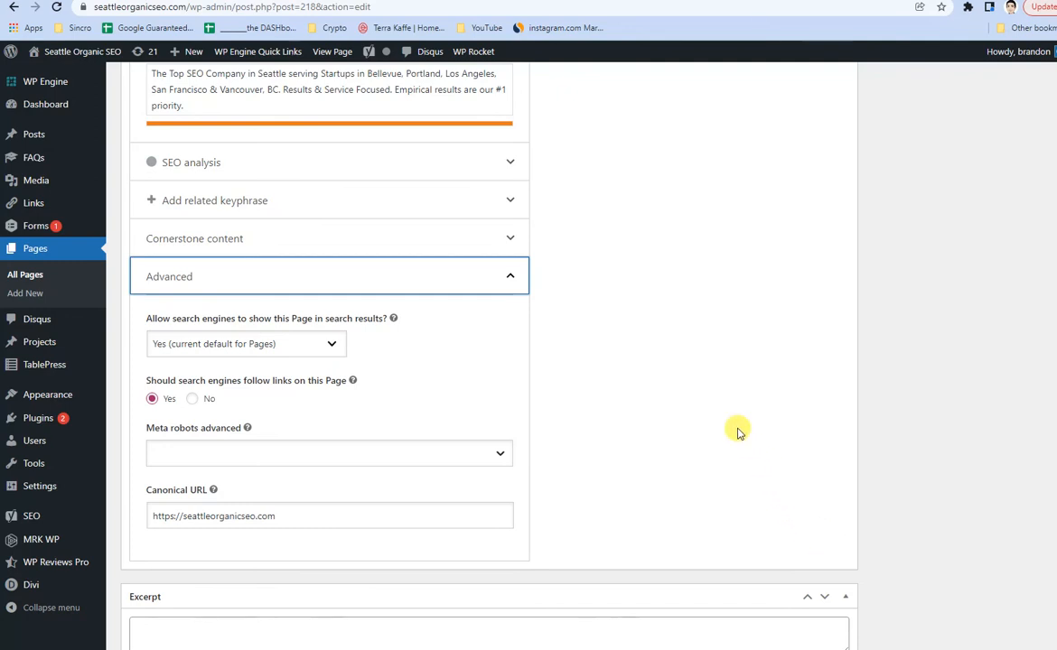
mouse_move(679, 461)
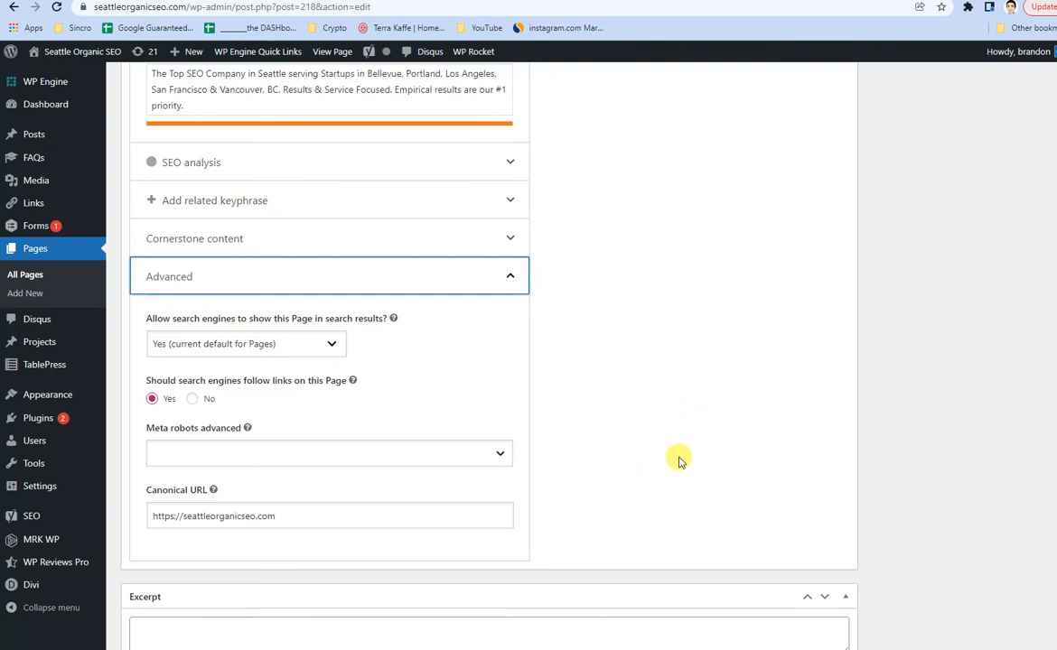
mouse_move(679, 458)
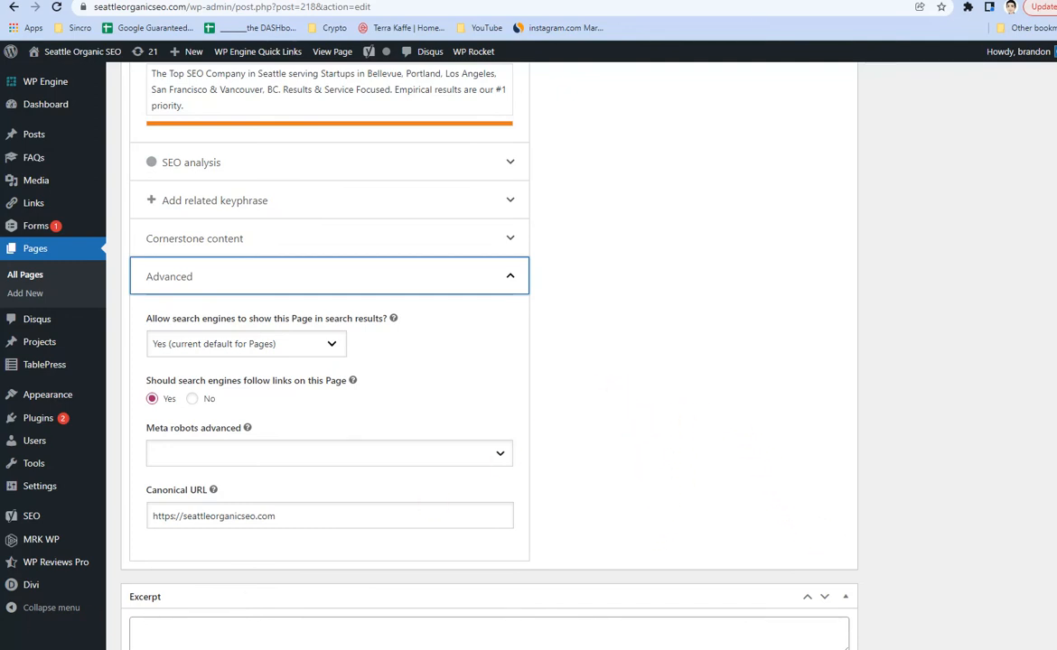